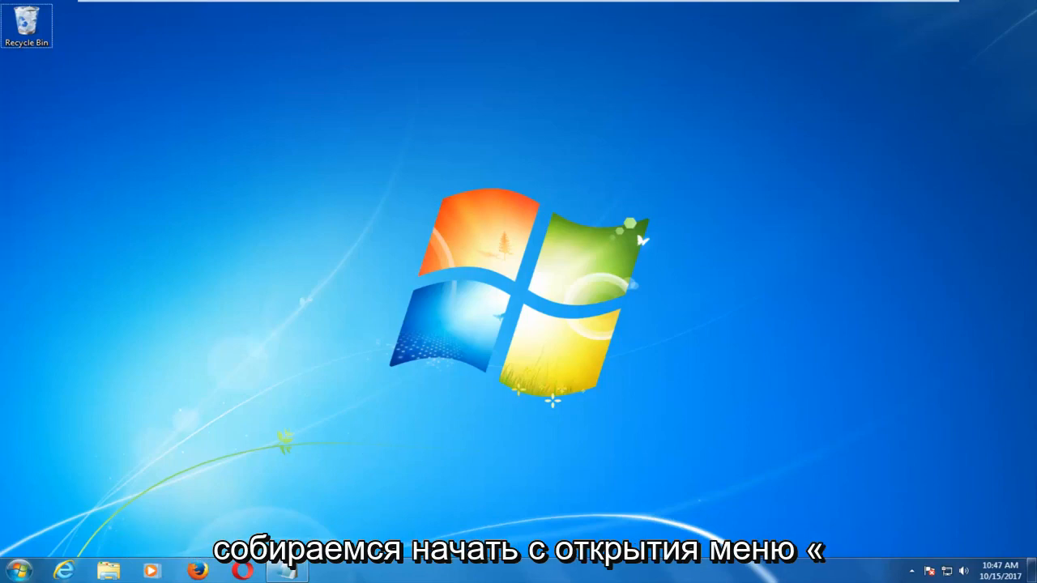
# Start cmd from the Start search as administrator and approve the UAC prompt.
pyautogui.click(15, 580)
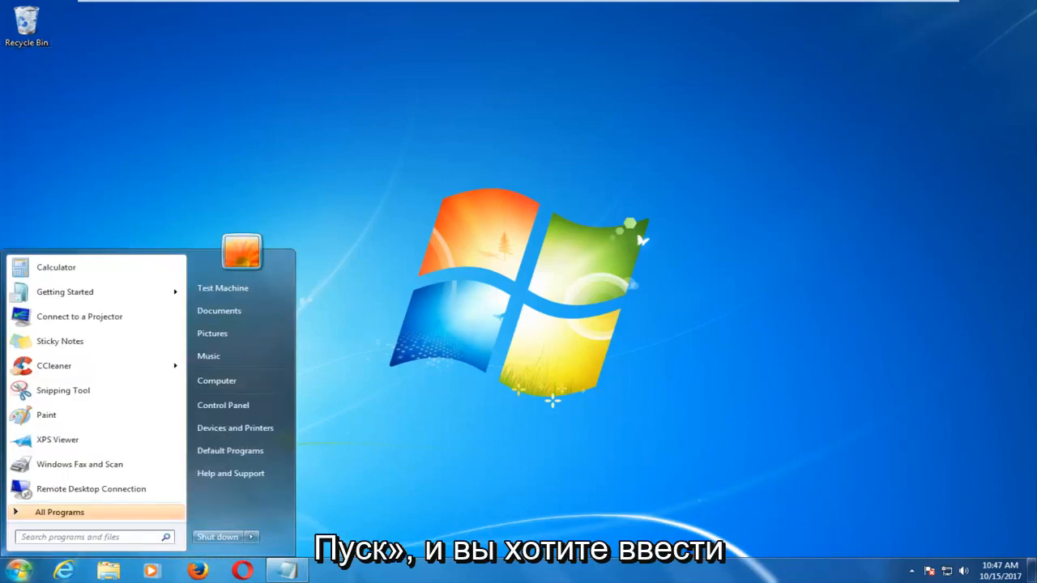
pyautogui.write('cmd')
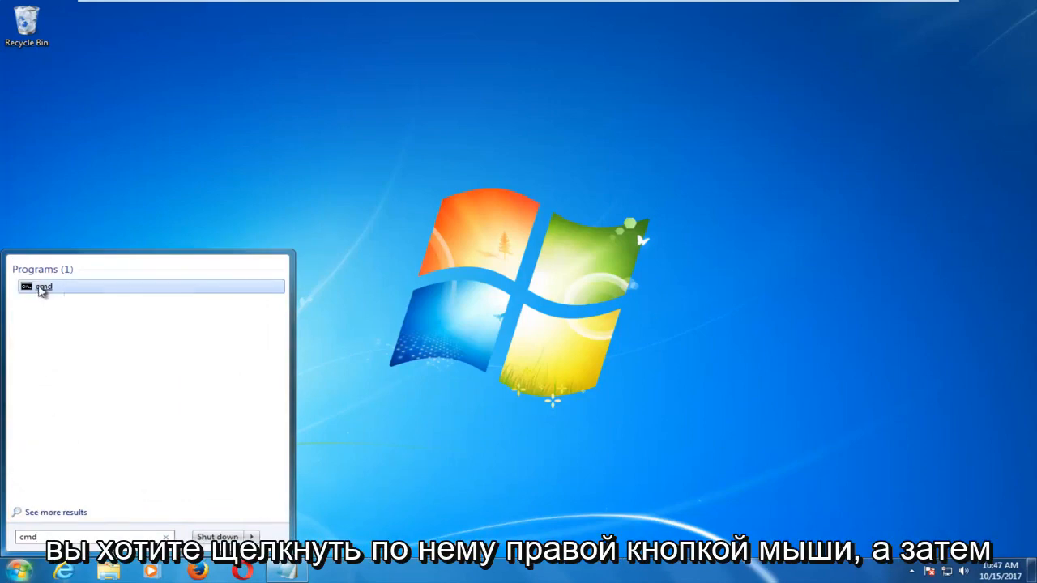
pyautogui.rightClick(43, 287)
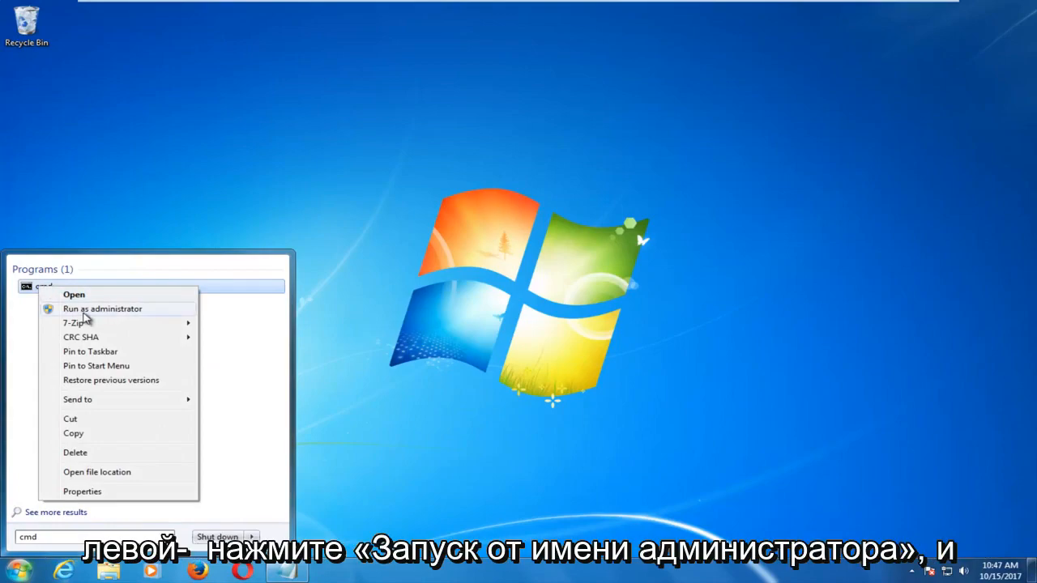
pyautogui.click(102, 308)
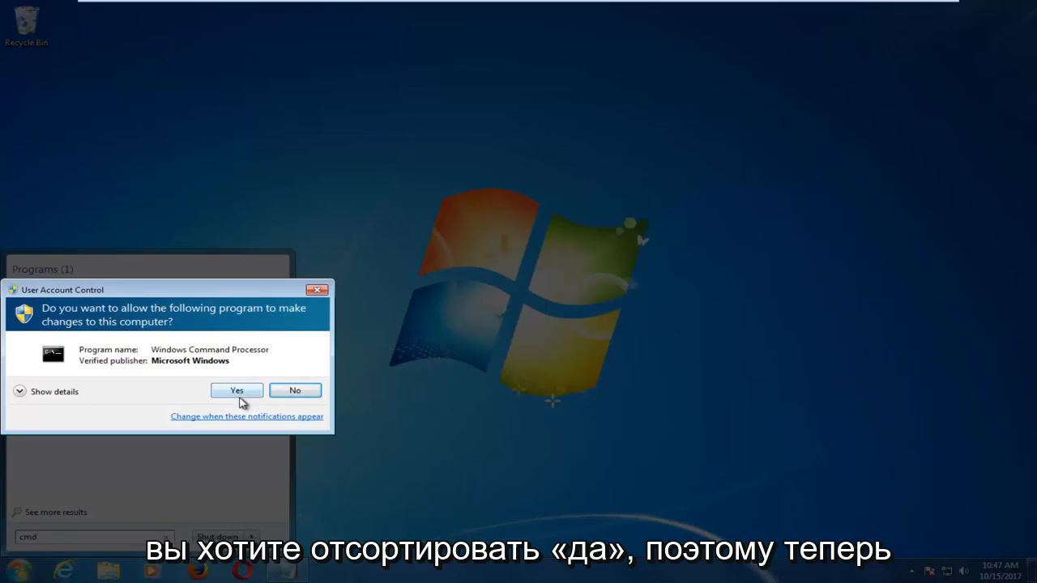
pyautogui.click(237, 389)
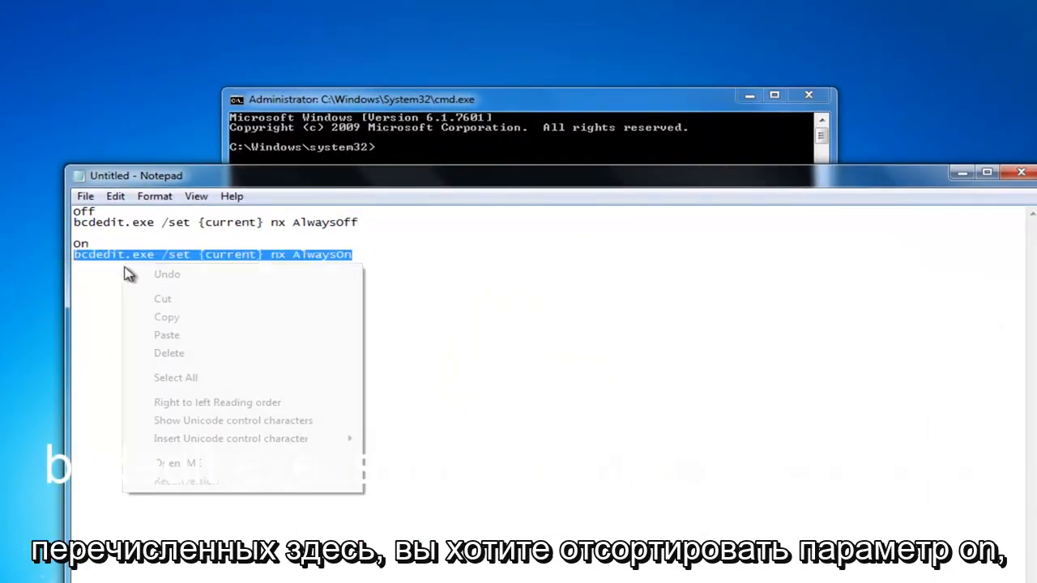
# Copy the 'bcdedit.exe /set {current} nx AlwaysOn' line from Notepad.
pyautogui.click(195, 222)
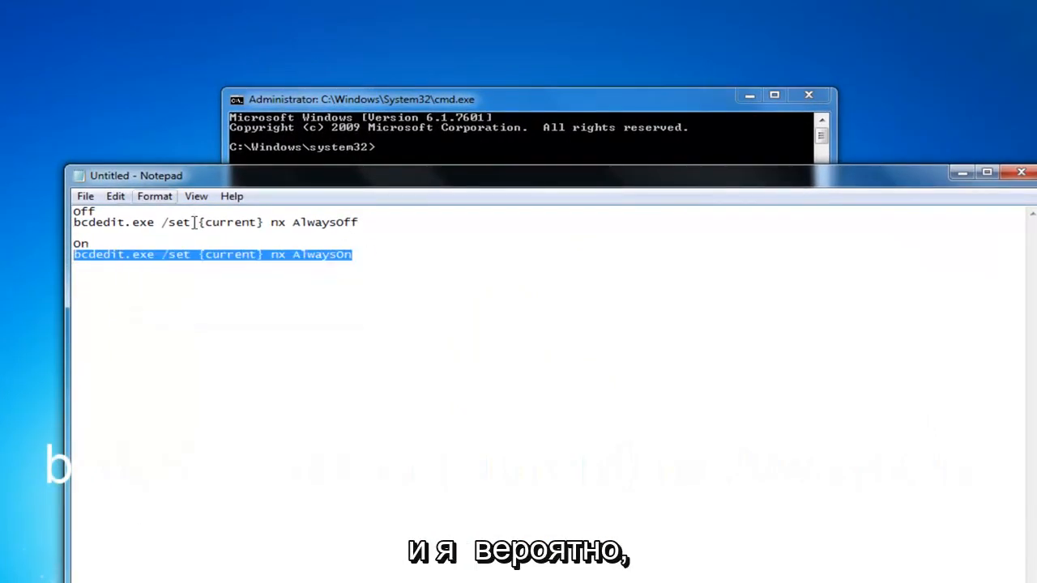
pyautogui.rightClick(227, 254)
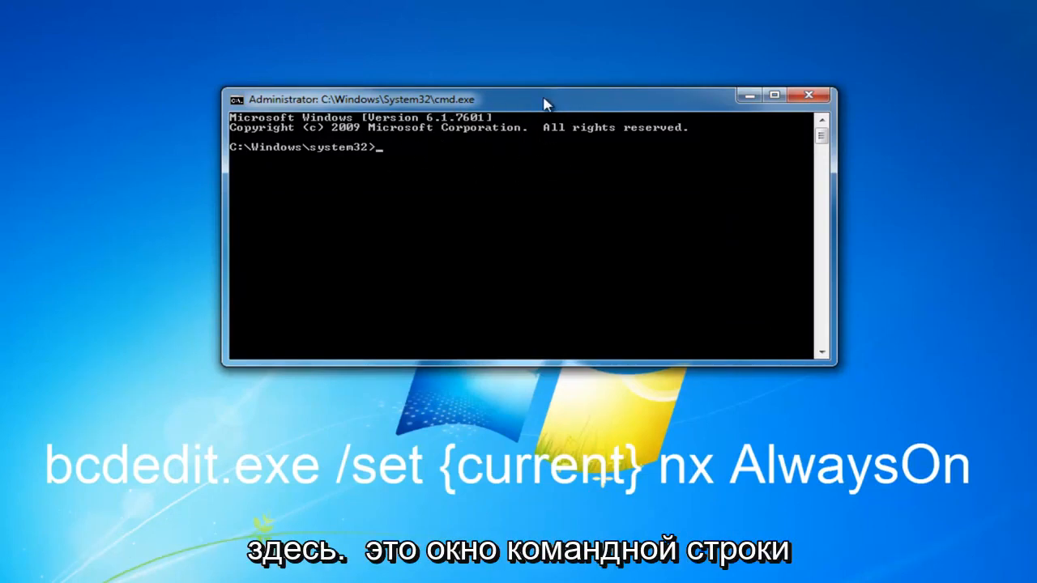
# Paste 'bcdedit.exe /set {current} nx AlwaysOn' at the prompt via the window's Edit menu.
pyautogui.rightClick(548, 99)
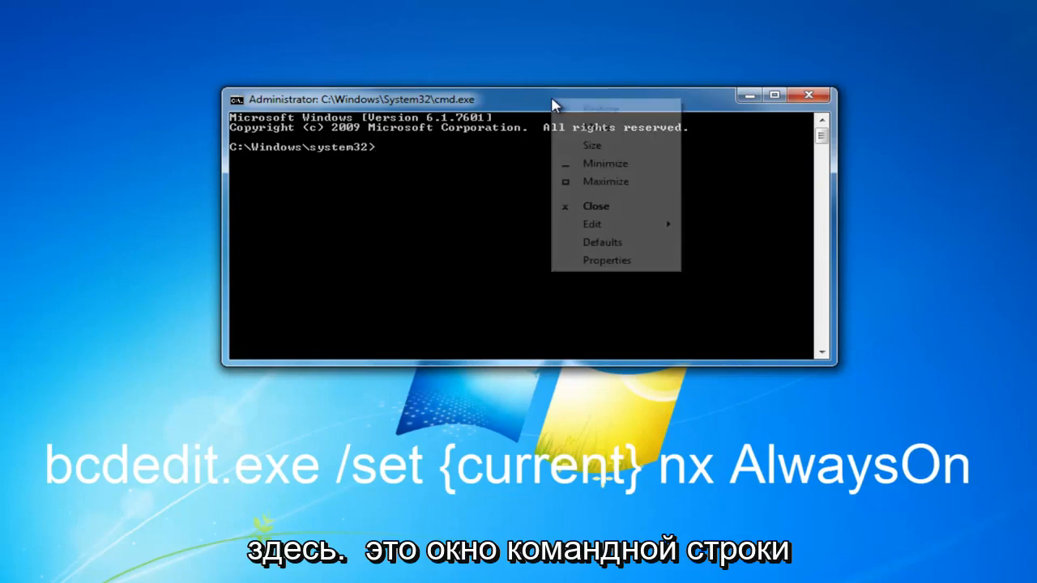
pyautogui.click(593, 223)
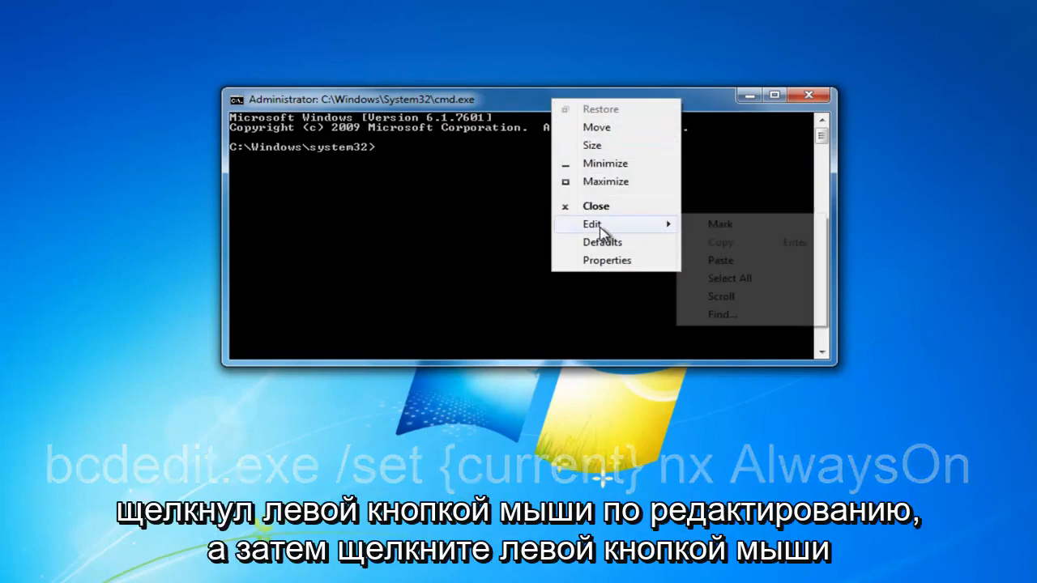
pyautogui.click(719, 259)
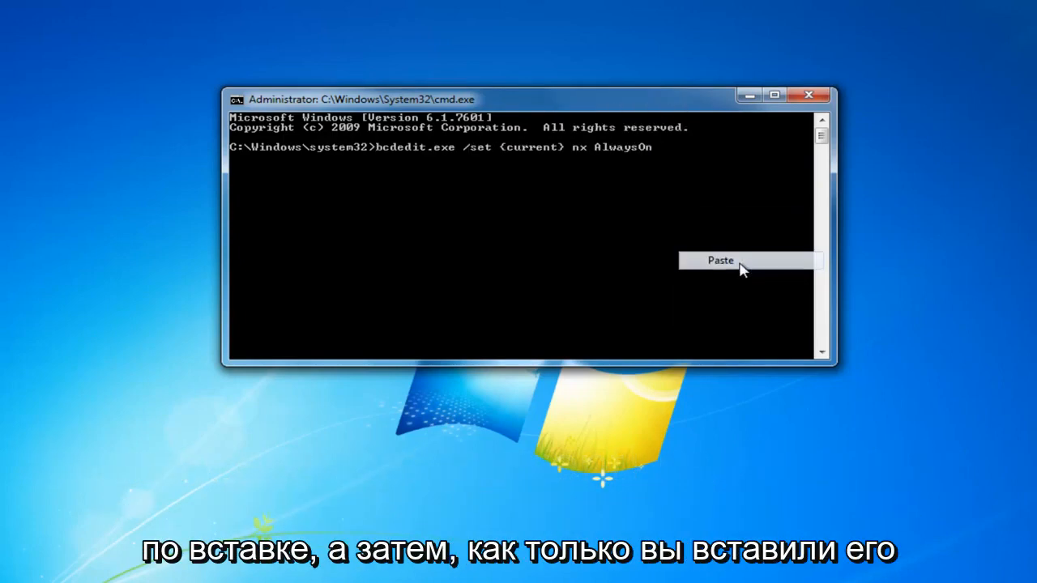
pyautogui.click(719, 259)
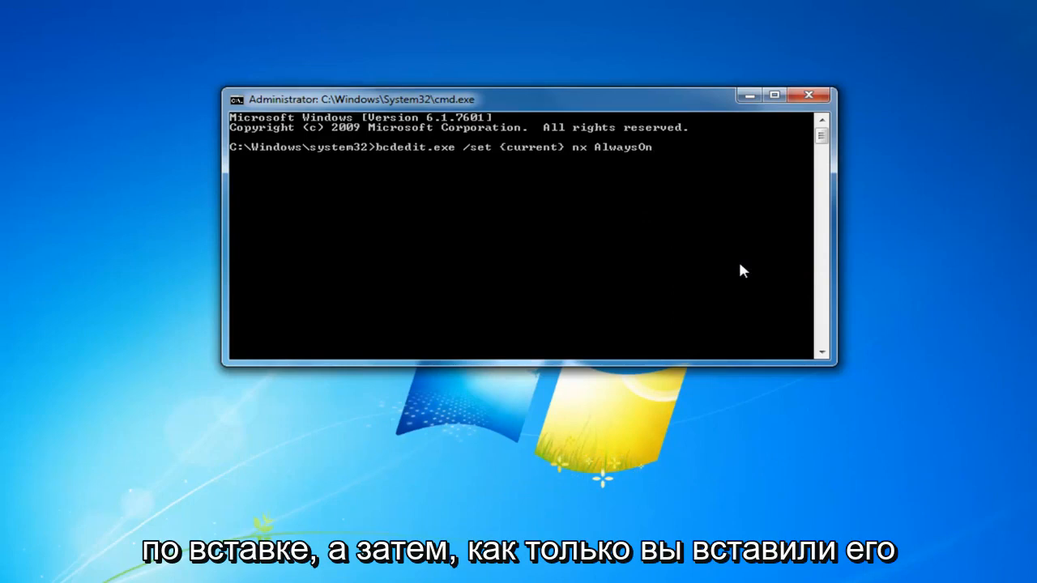